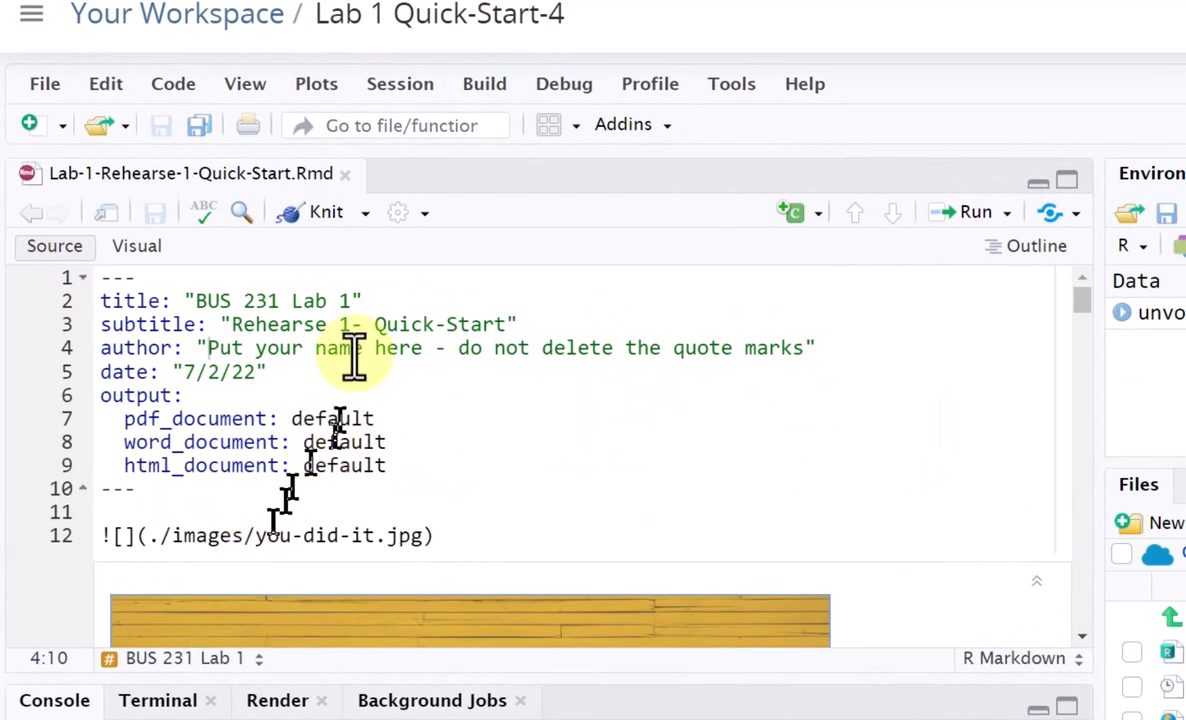
mouse_move(528, 514)
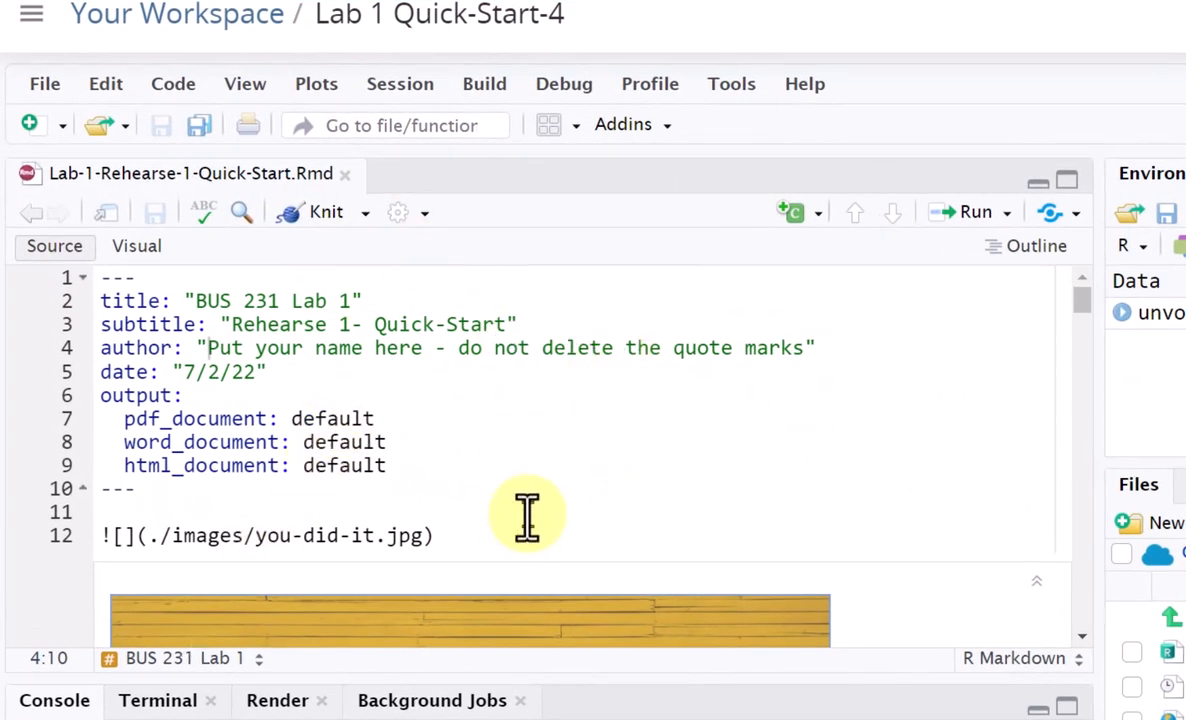
mouse_move(446, 442)
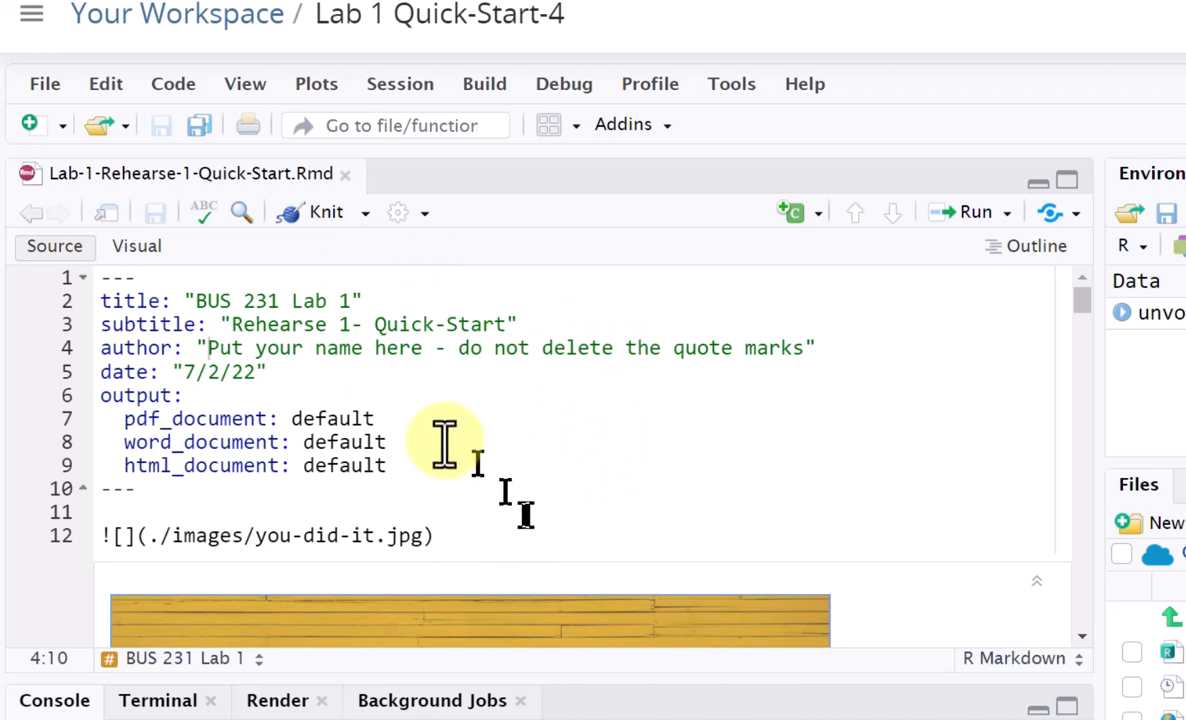
mouse_move(44, 84)
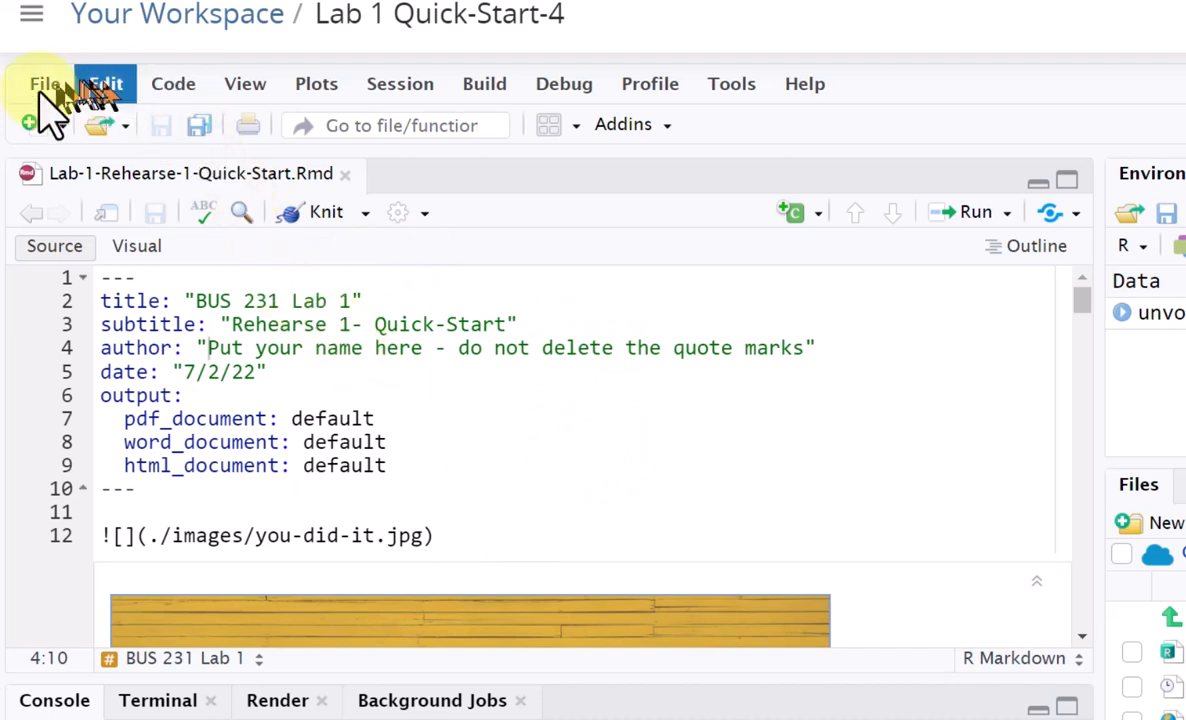
mouse_move(200, 140)
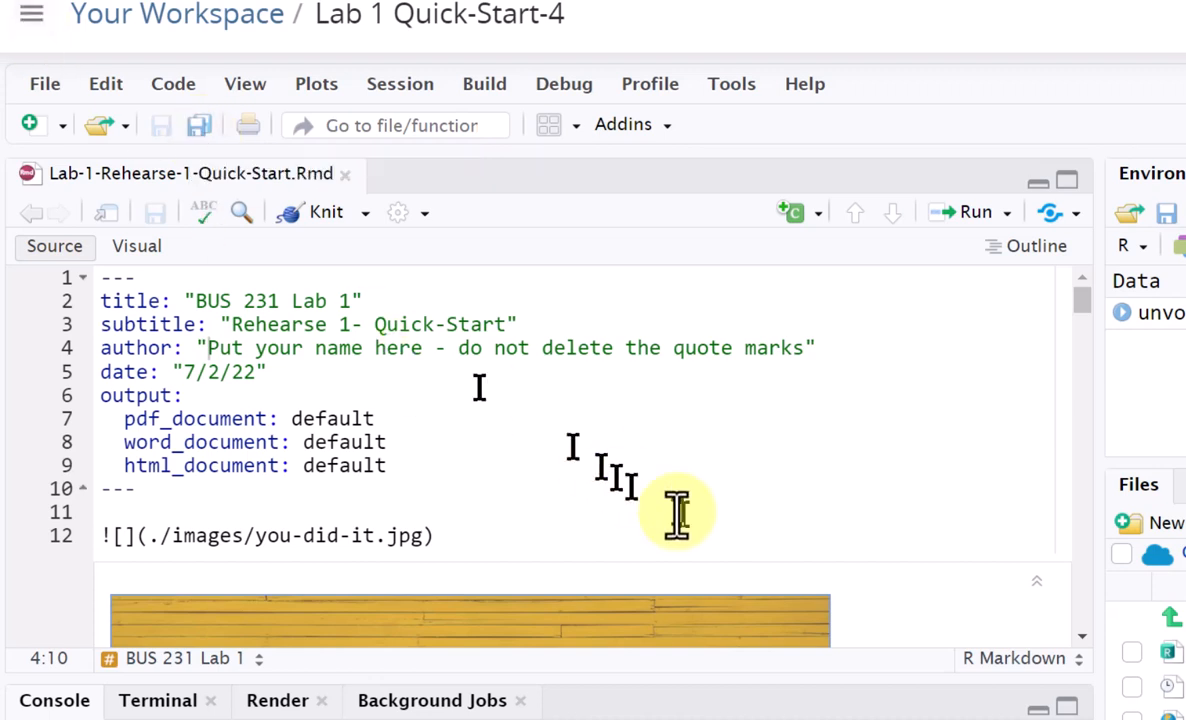
mouse_move(284, 300)
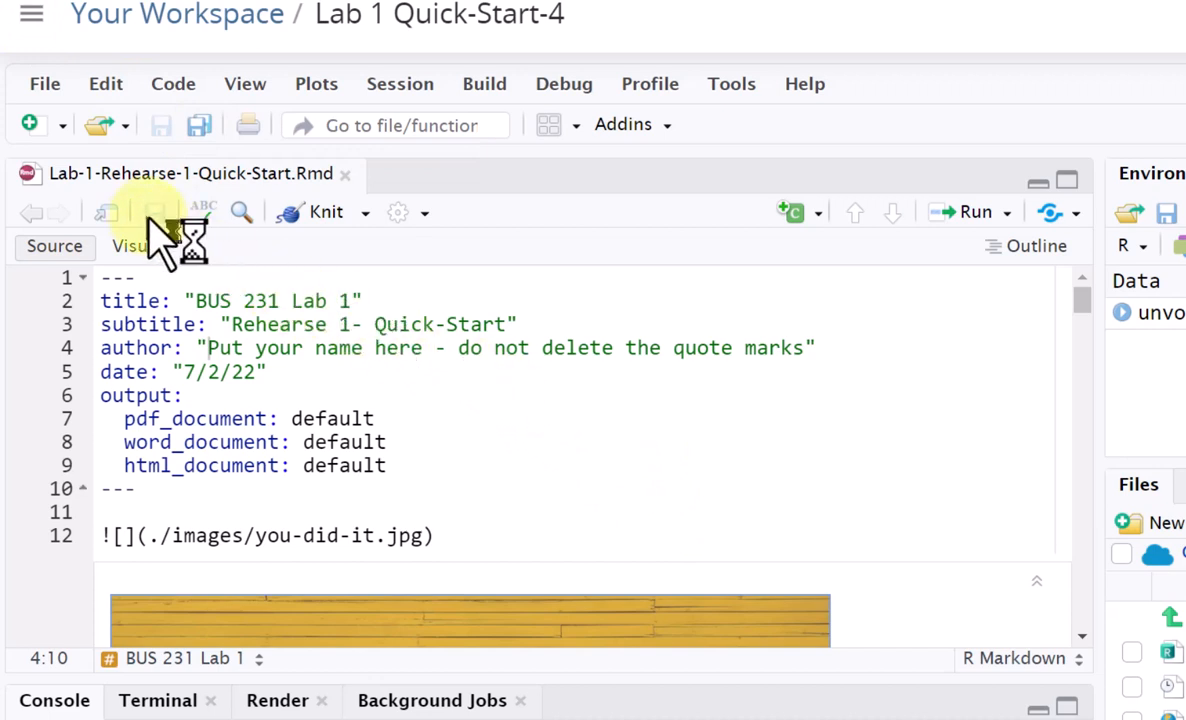
mouse_move(156, 212)
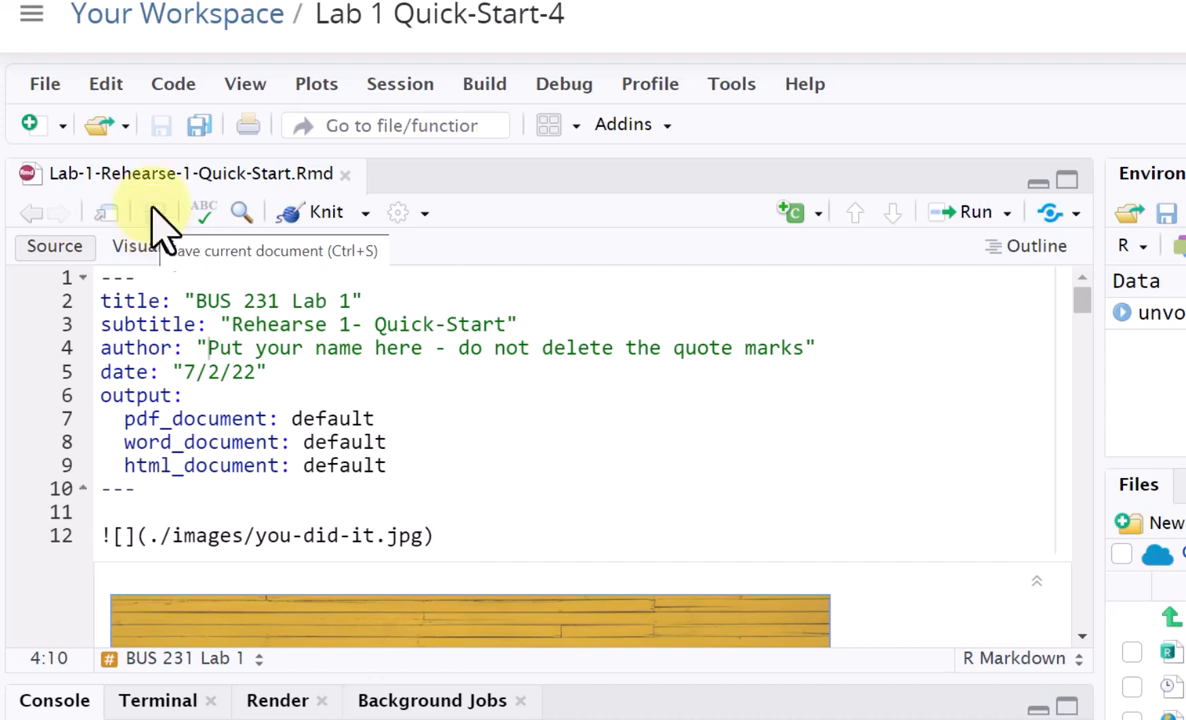
mouse_move(198, 140)
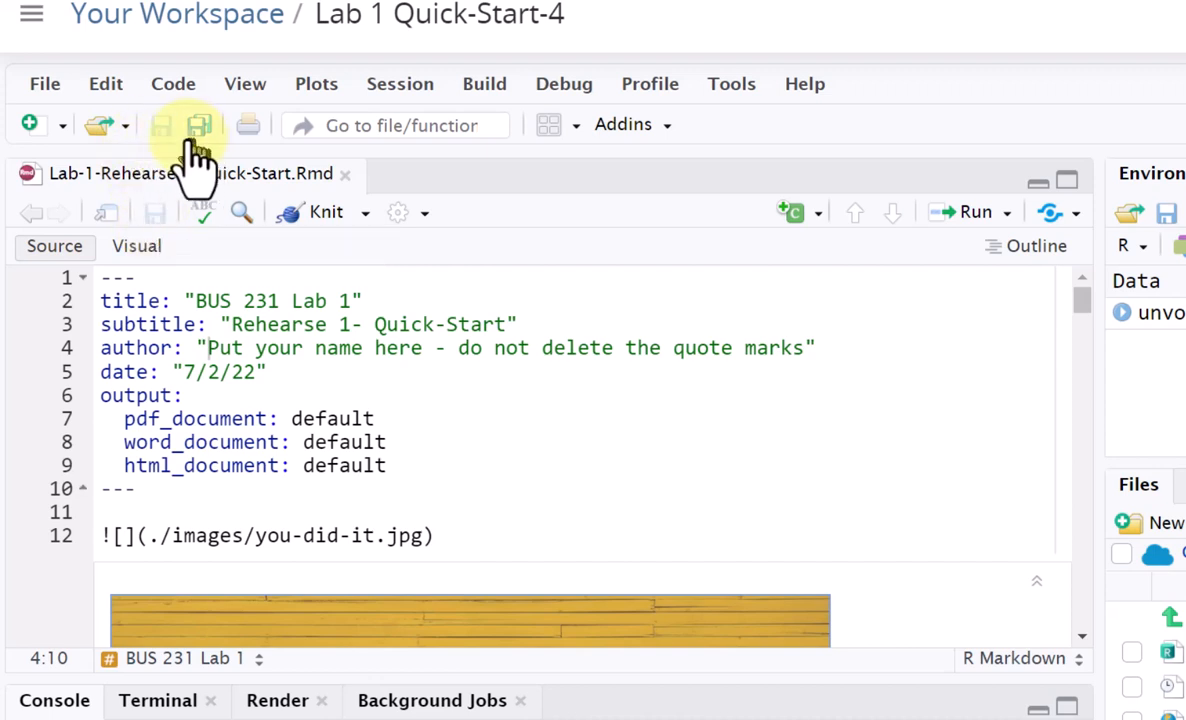
mouse_move(160, 124)
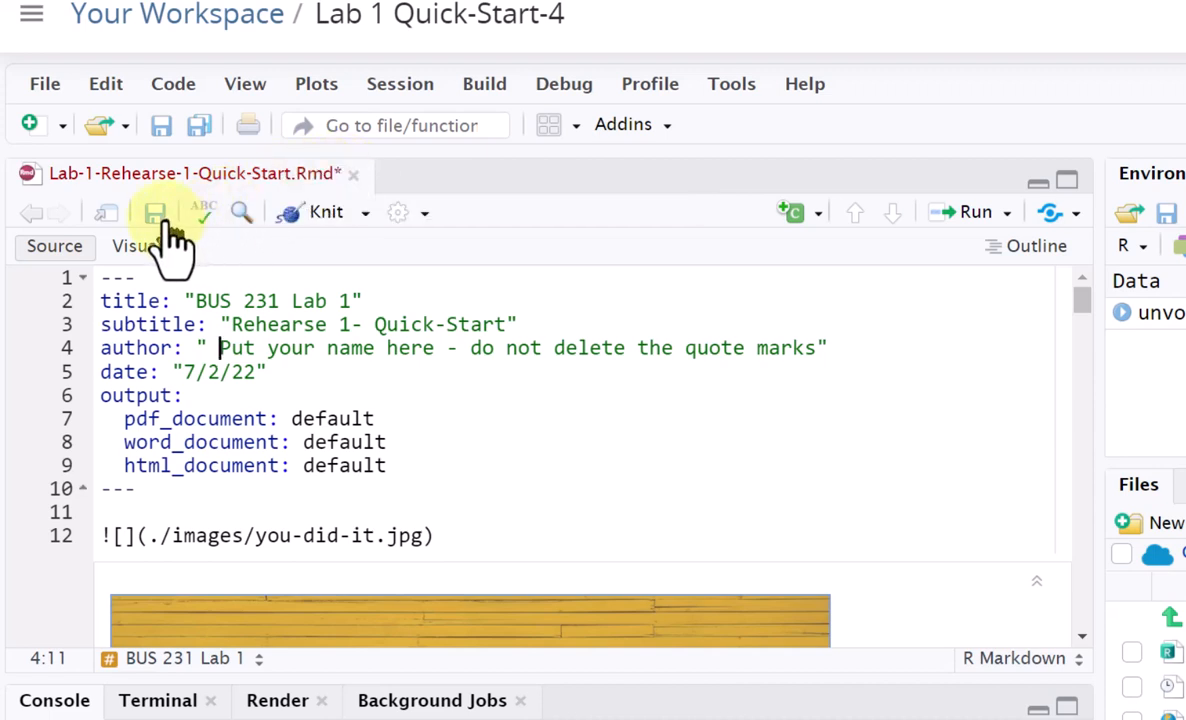
mouse_move(156, 212)
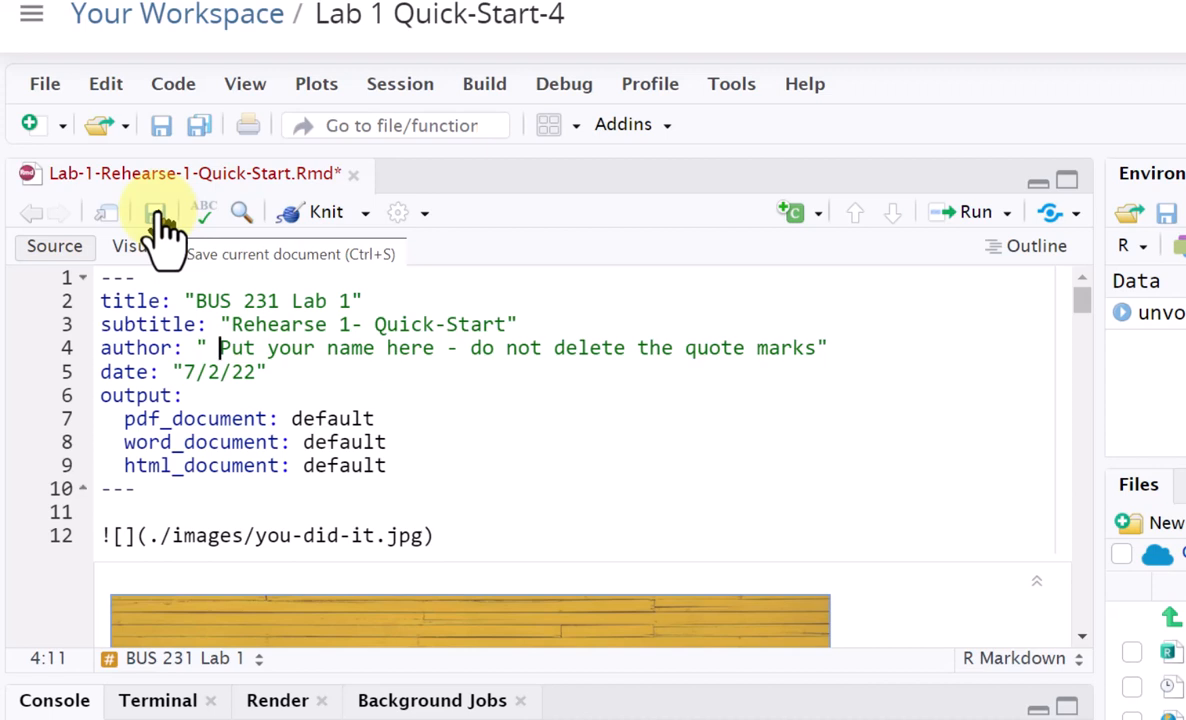
mouse_move(150, 164)
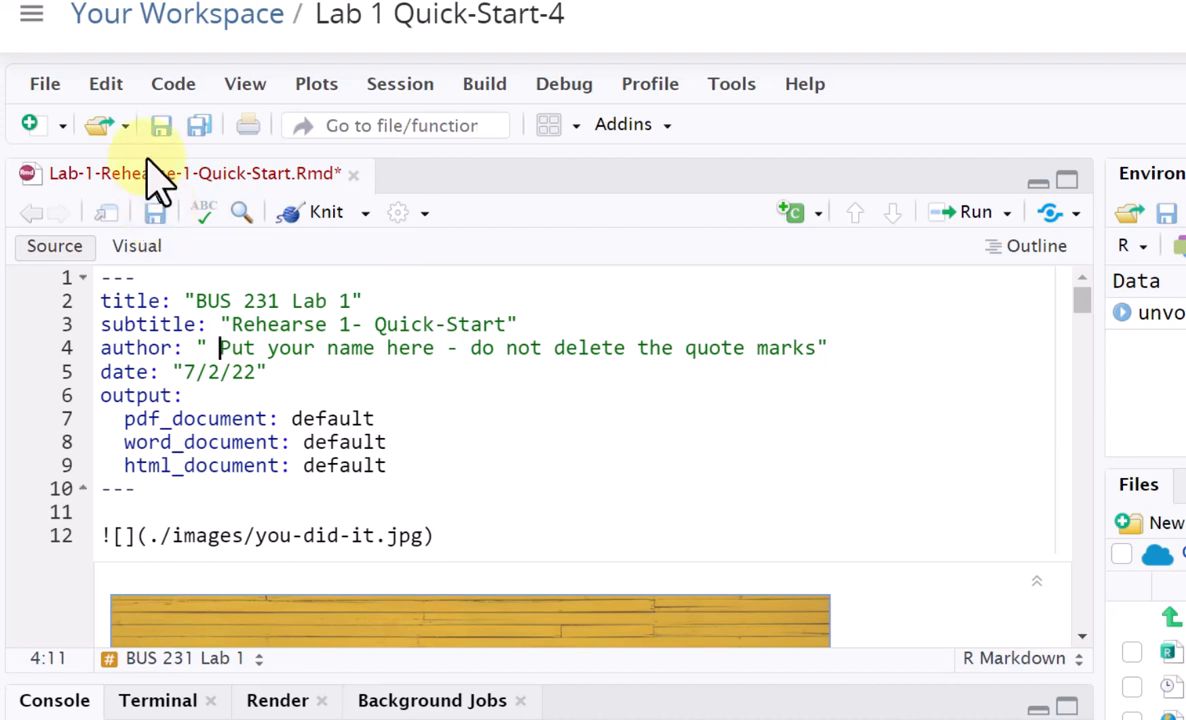
mouse_move(170, 224)
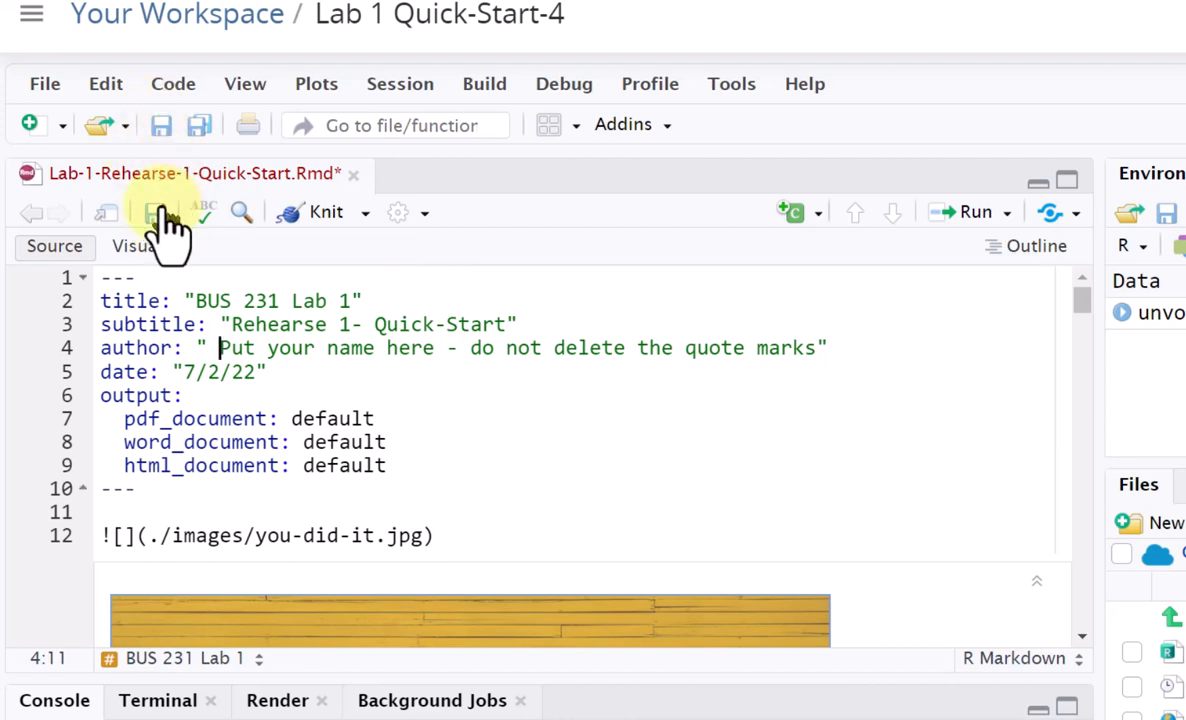
Save Lab-1-Rehearse-1-Quick-Start.Rmd, keeping the edited author line.
left_click(156, 212)
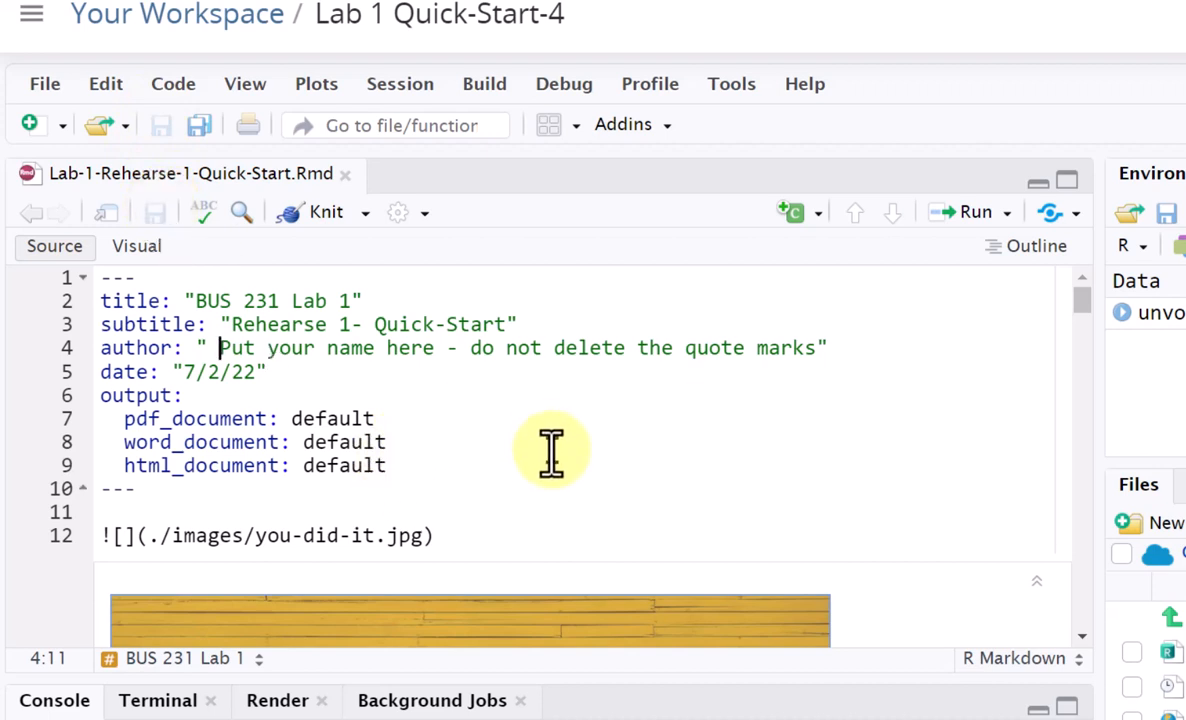
mouse_move(630, 456)
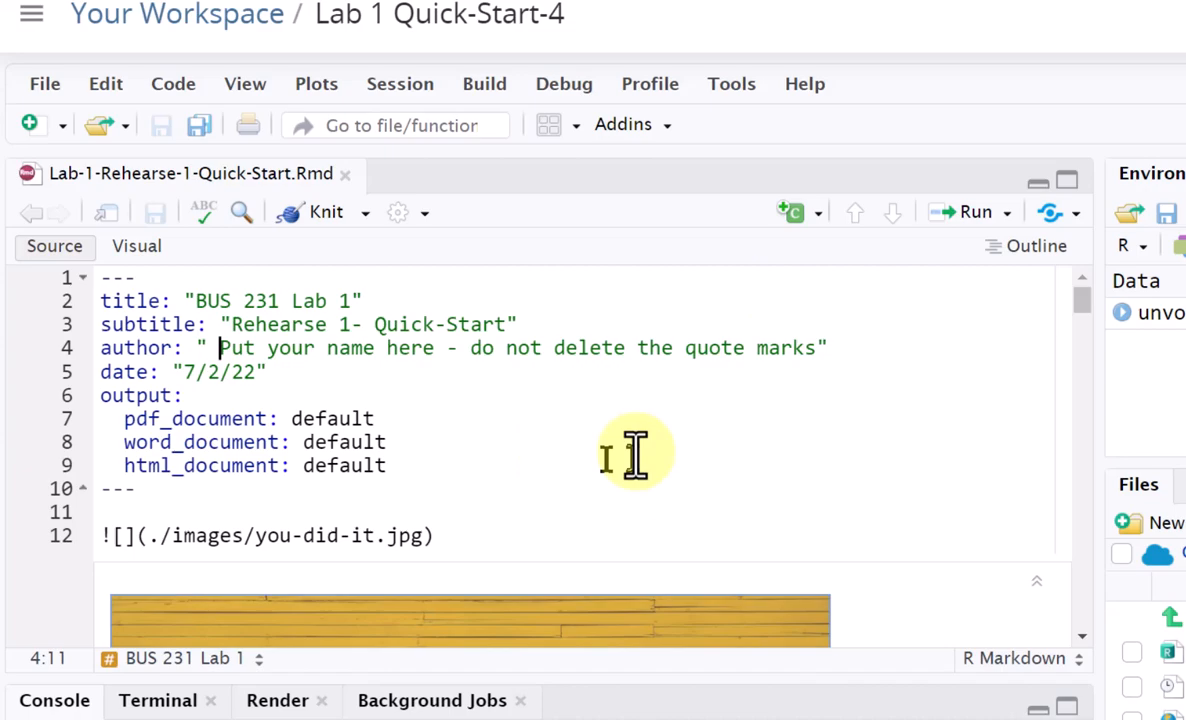